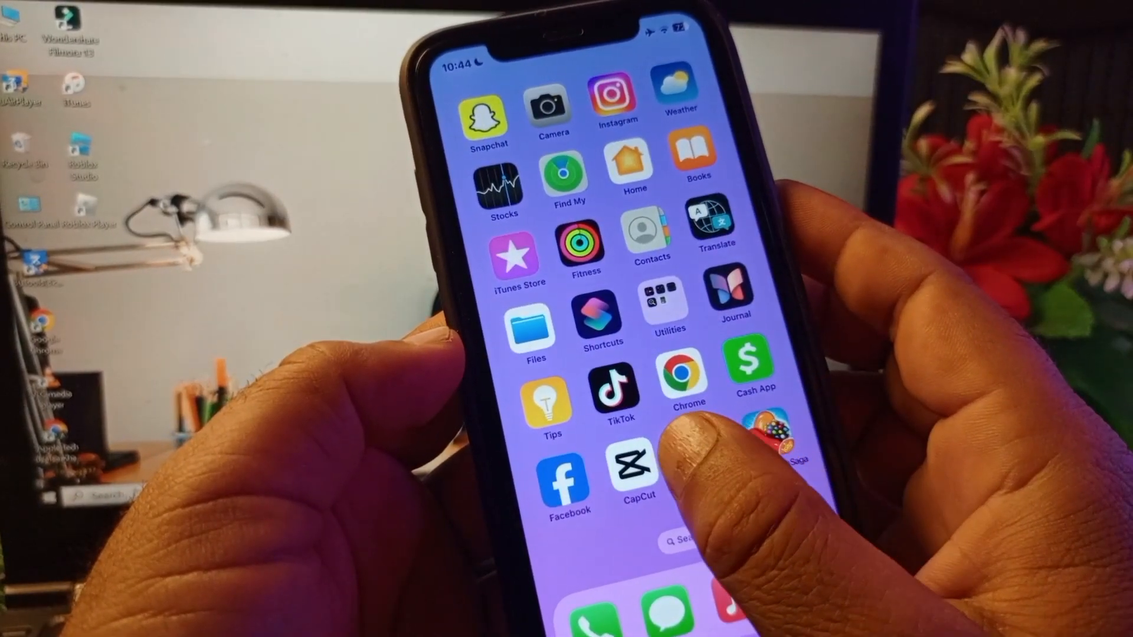
- Swipe to the Home Screen page that holds the Settings icon
scroll(left, 3)
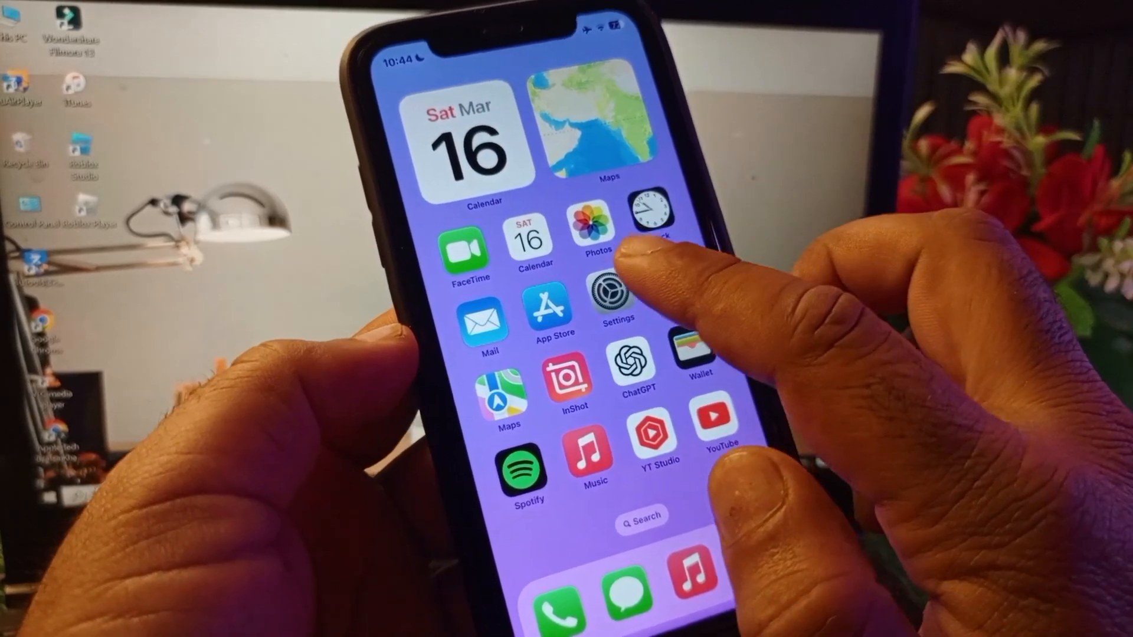
- Launch Settings, briefly visit General, and return to the main settings list
click(616, 294)
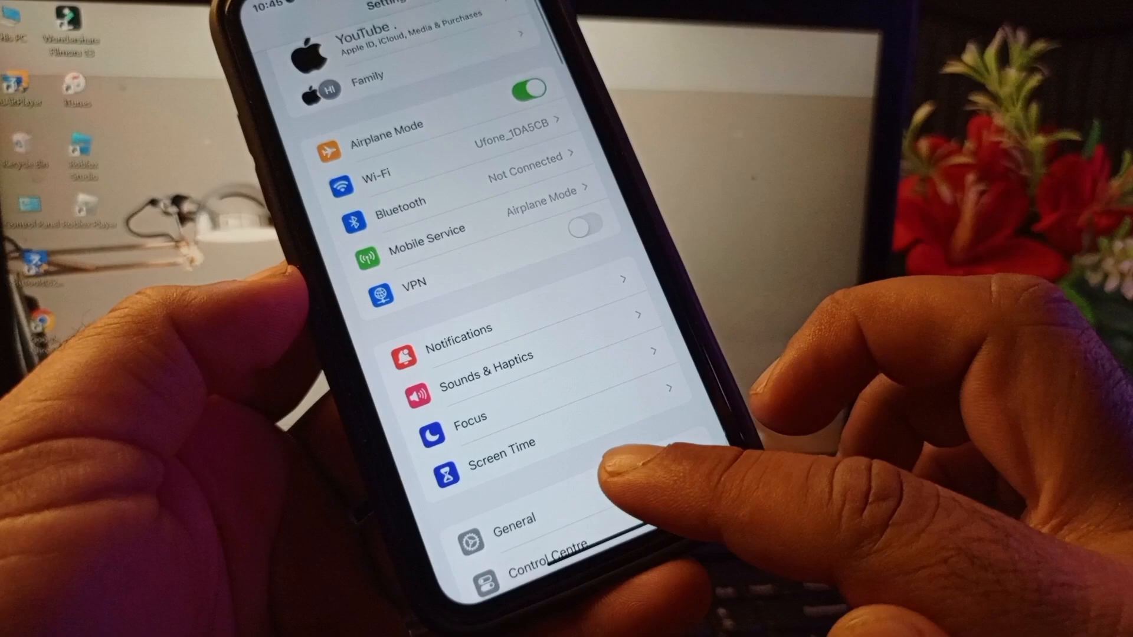
click(514, 518)
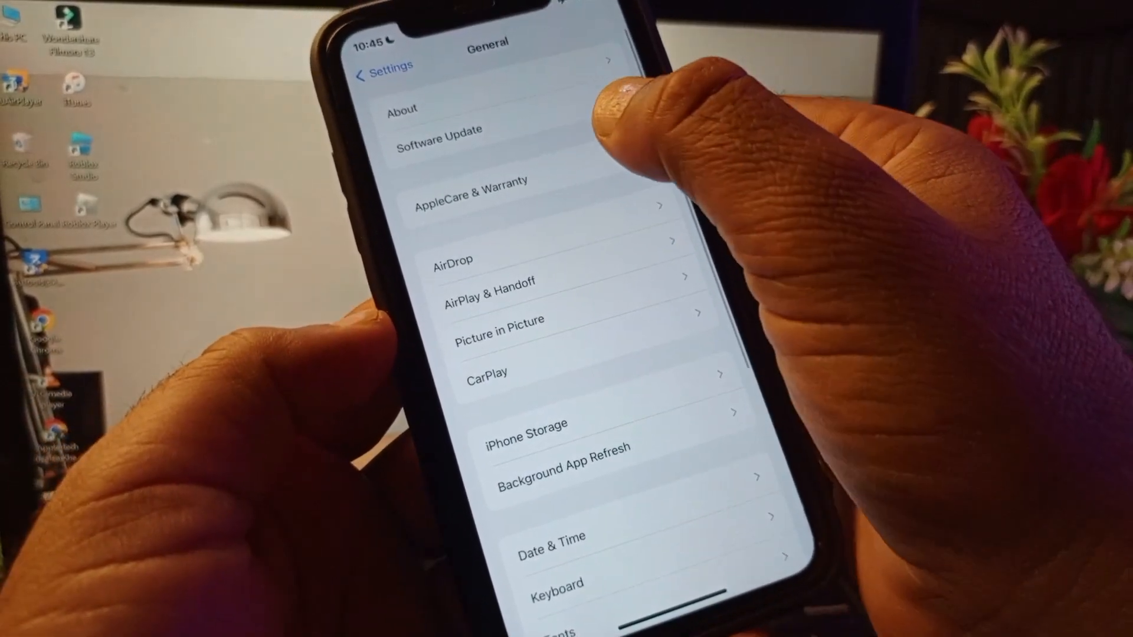
click(437, 132)
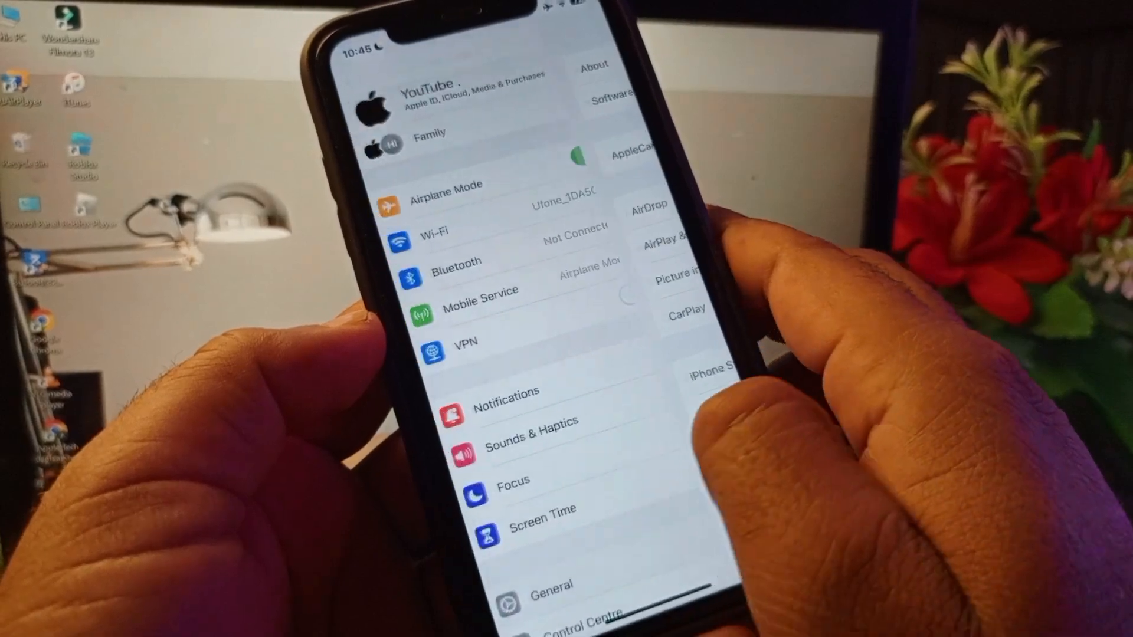
scroll(down, 3)
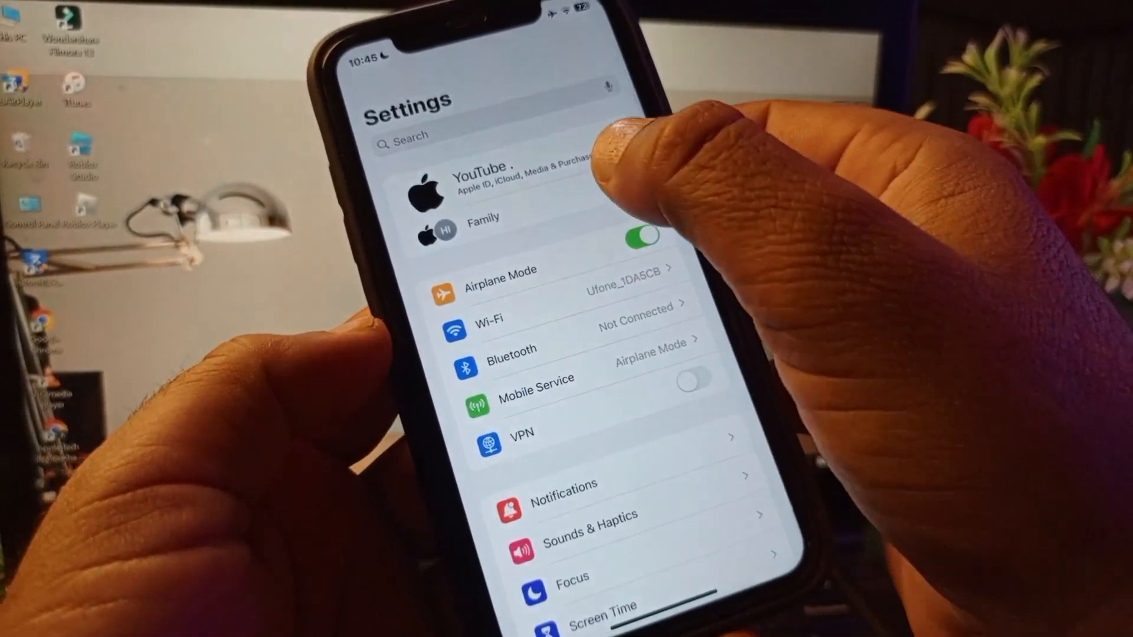
- Reach the Apple ID account's Country/Region list and scroll through the countries
click(506, 181)
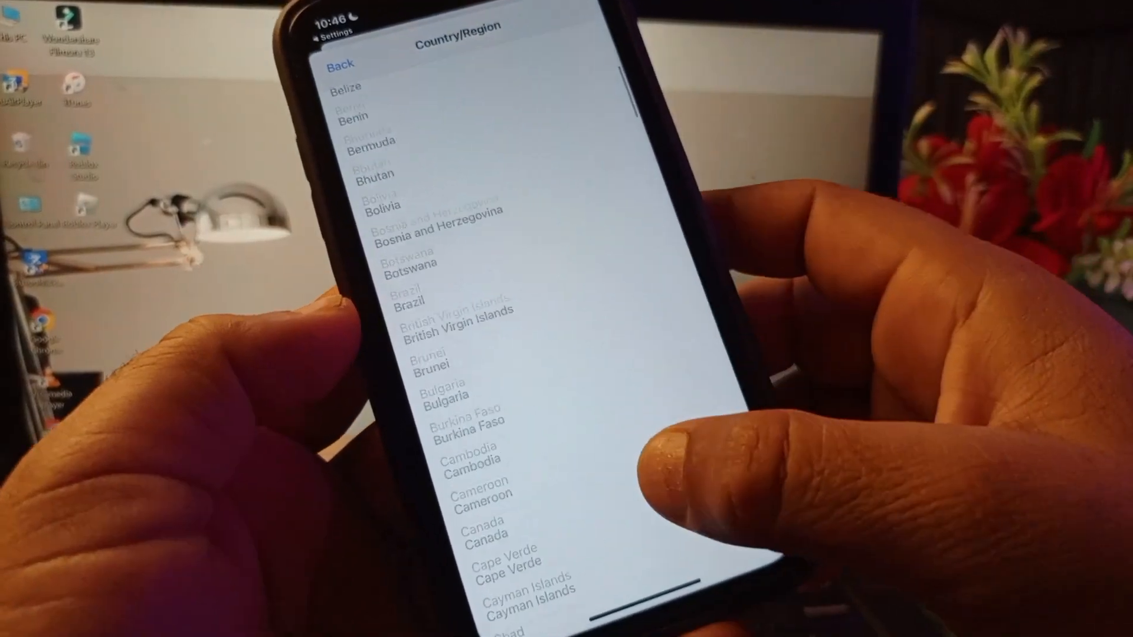
scroll(up, 3)
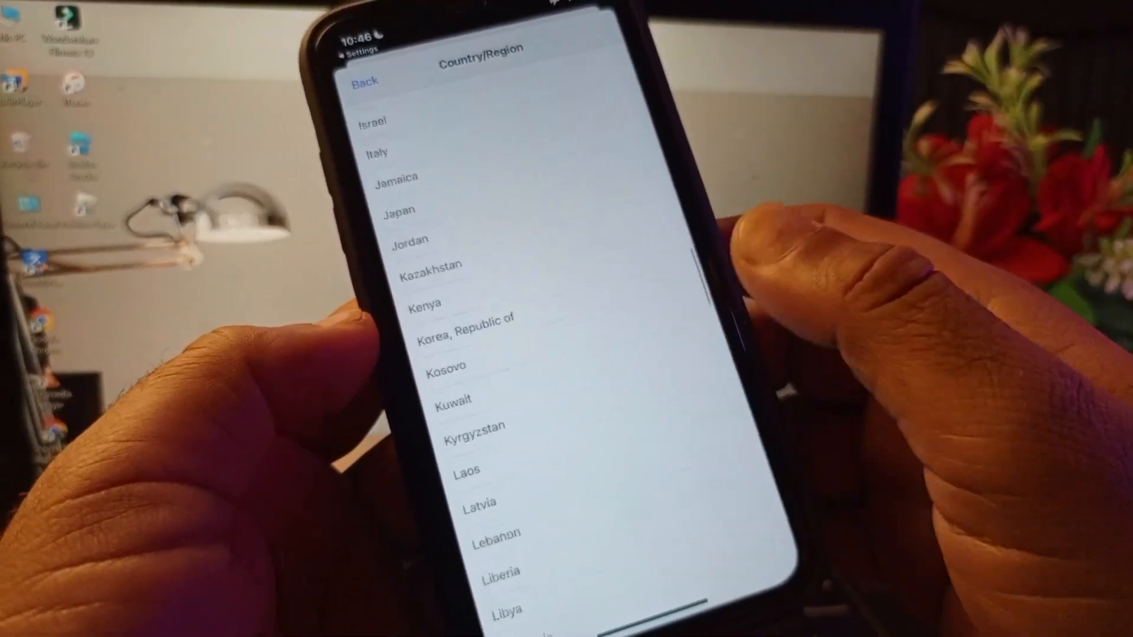